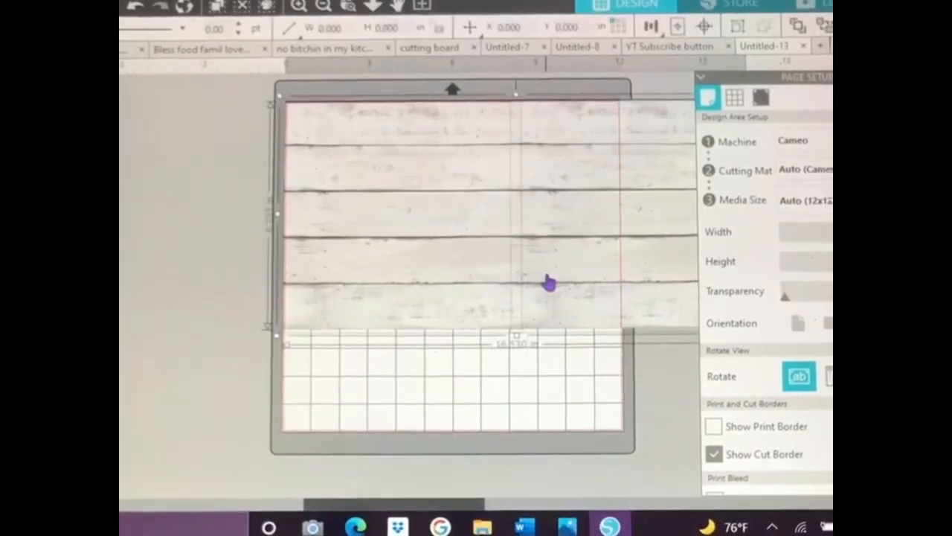
# Flip the white shiplap wood image horizontally using its right-click menu
pyautogui.rightClick(547, 282)
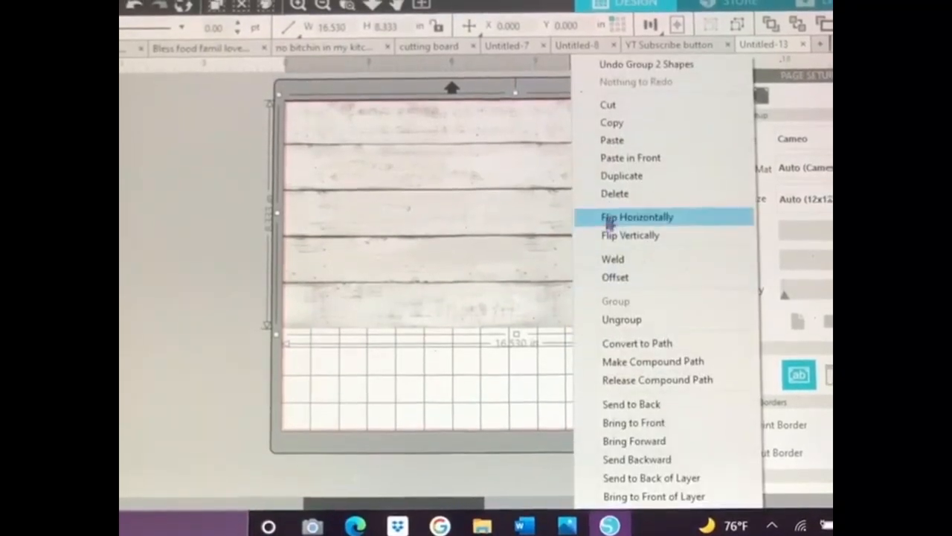
pyautogui.click(636, 216)
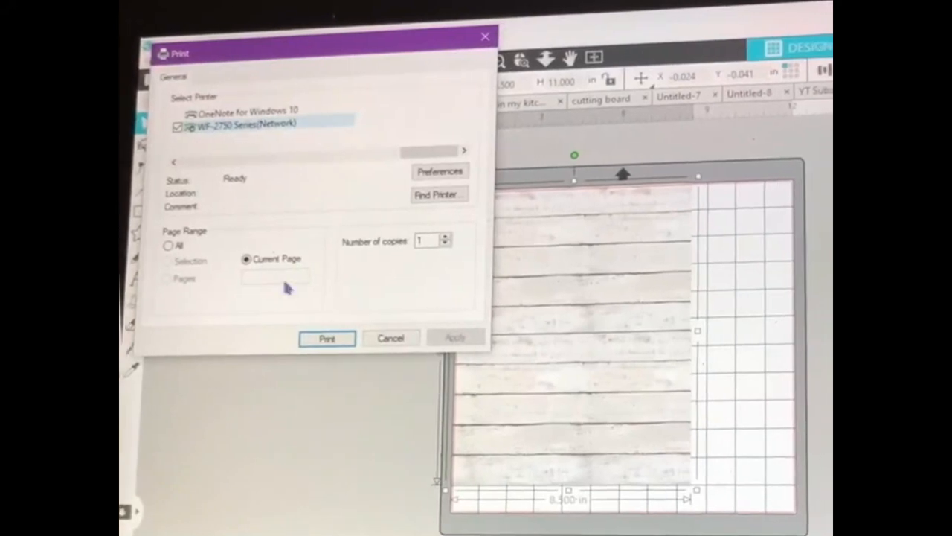
# Confirm the Print dialog and send the previewed wood page to the WF-2750 printer
pyautogui.click(326, 338)
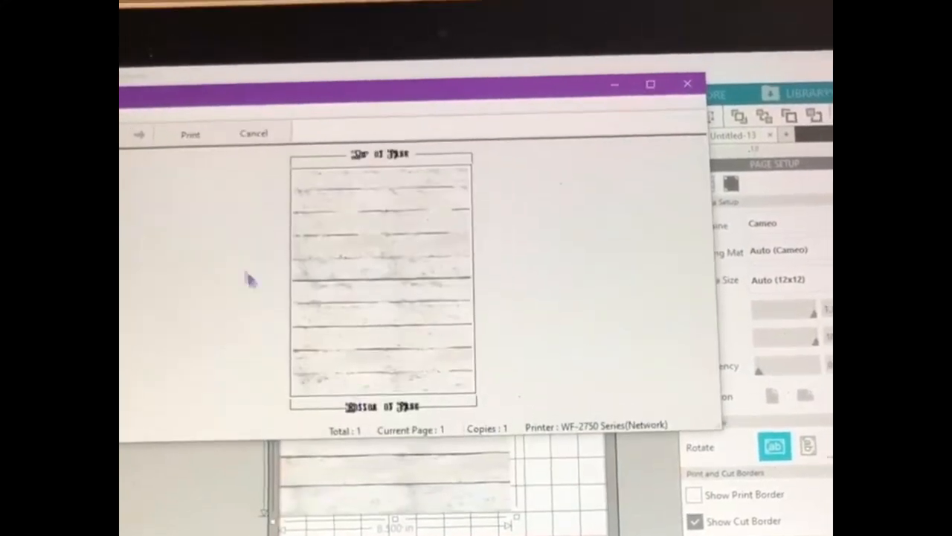
pyautogui.click(190, 134)
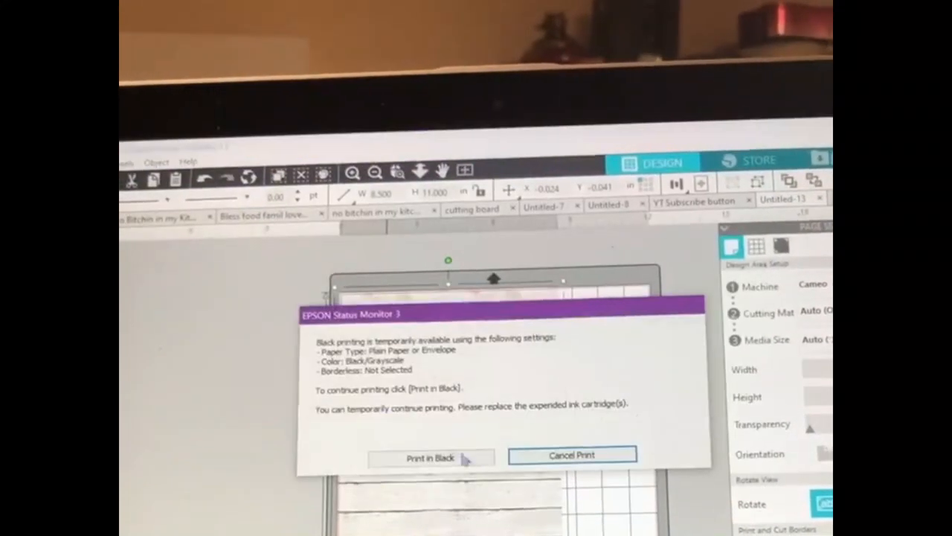